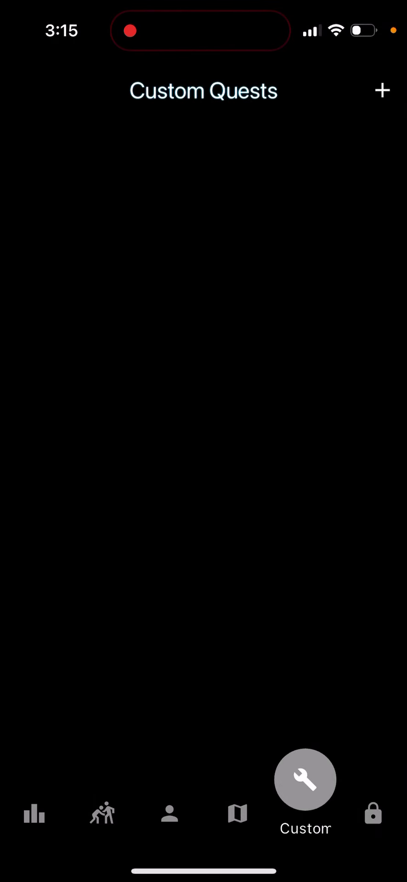
Step: Show the add menu offering Add Custom Quest and Add Timer from the Custom Quests page
left_click(235, 815)
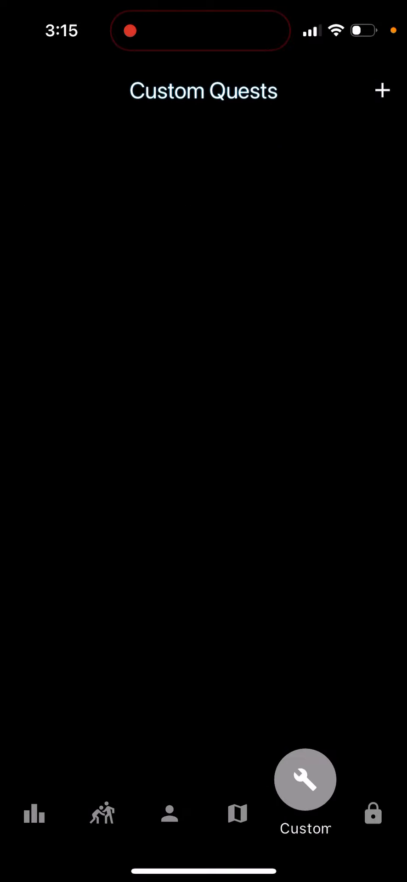
left_click(381, 90)
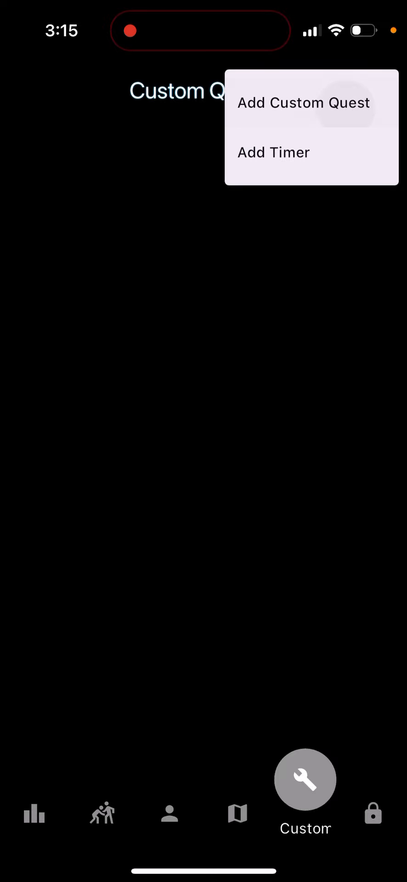
Step: Create a custom quest titled 'Training' with Goal 1 'Run' targeting 1000 and save it
left_click(303, 103)
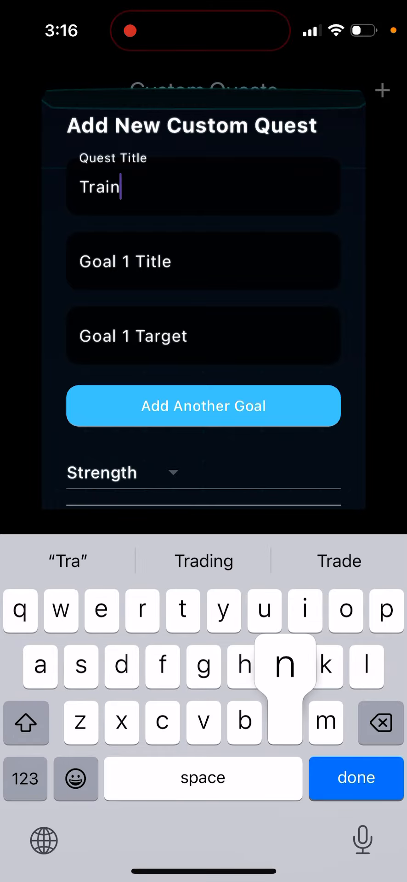
type("ing")
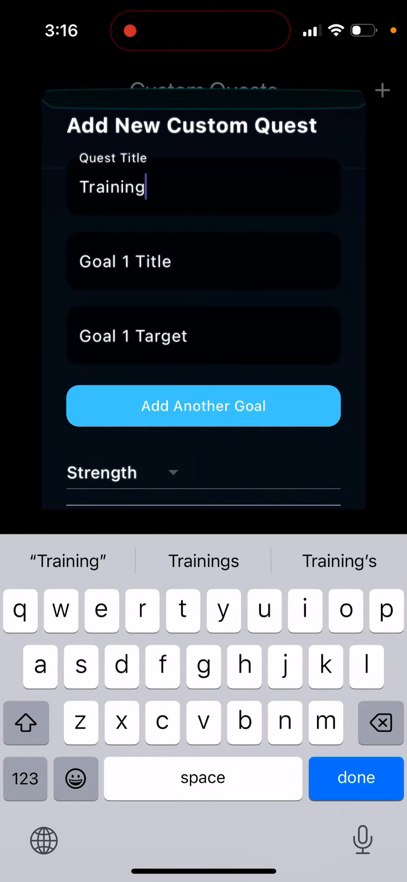
type("Run")
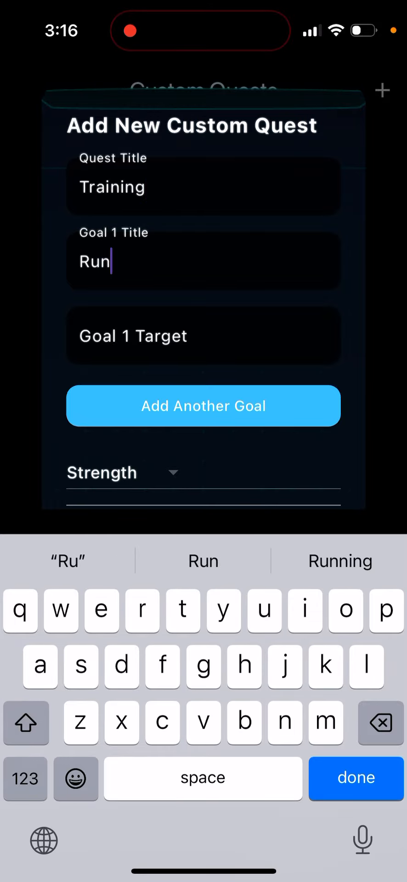
type("1000")
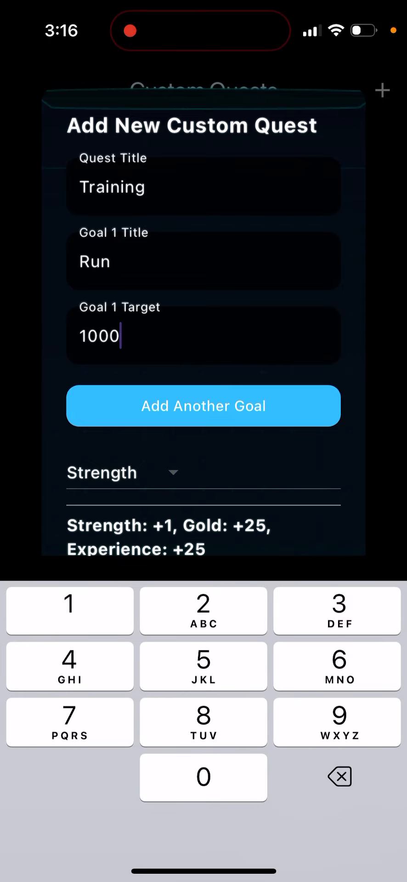
scroll("up", 3)
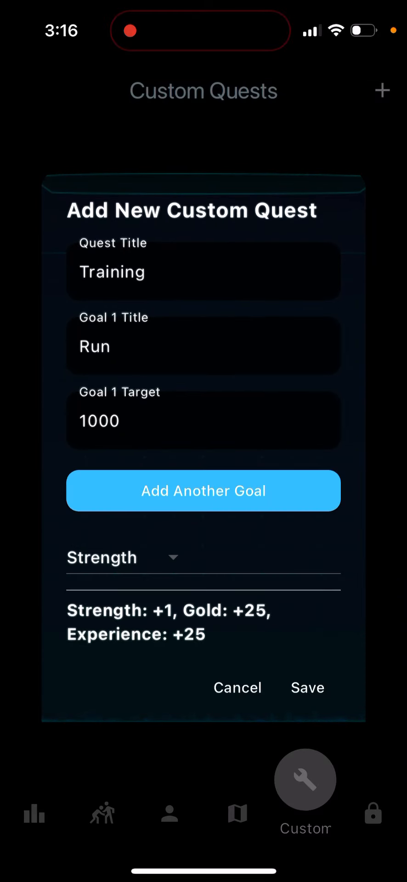
left_click(307, 688)
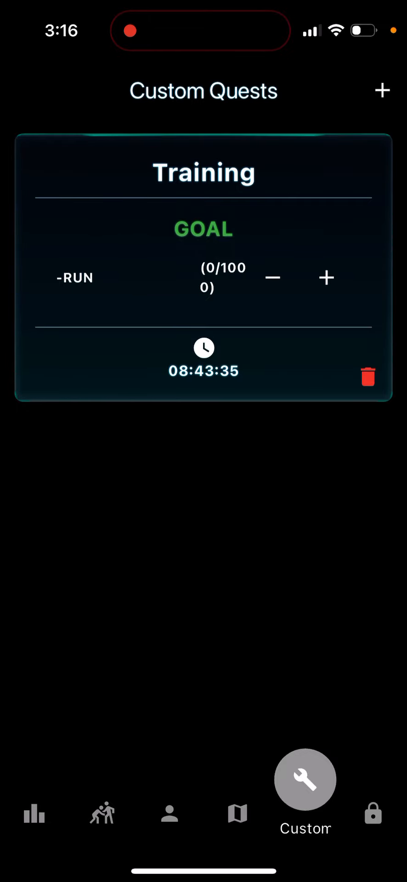
Step: Browse the regular Quests list, then return to Custom Quests showing Training at 0/1000
left_click(237, 816)
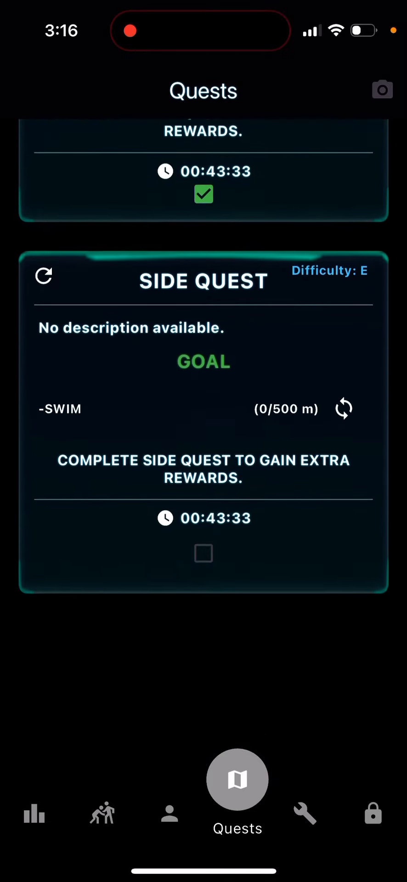
scroll("down", 3)
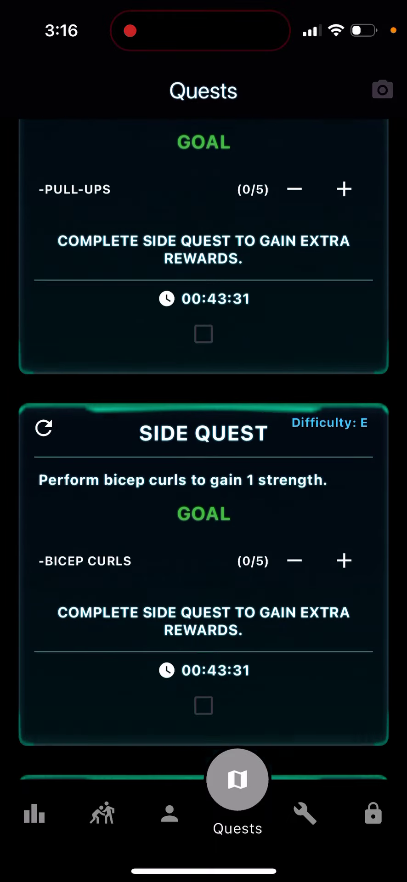
left_click(305, 814)
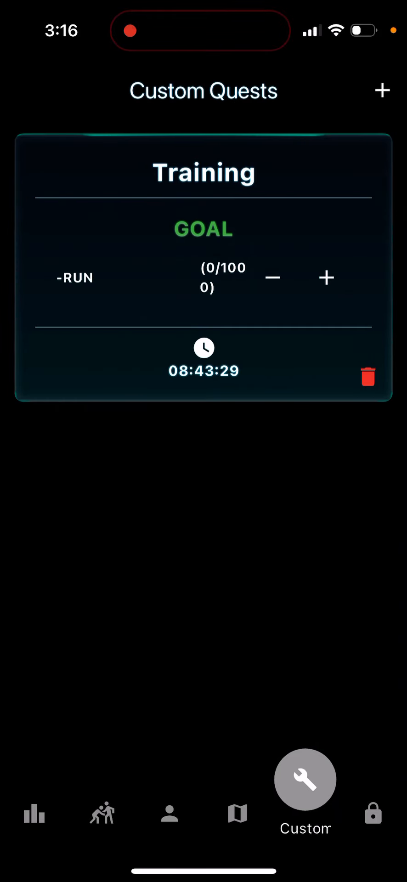